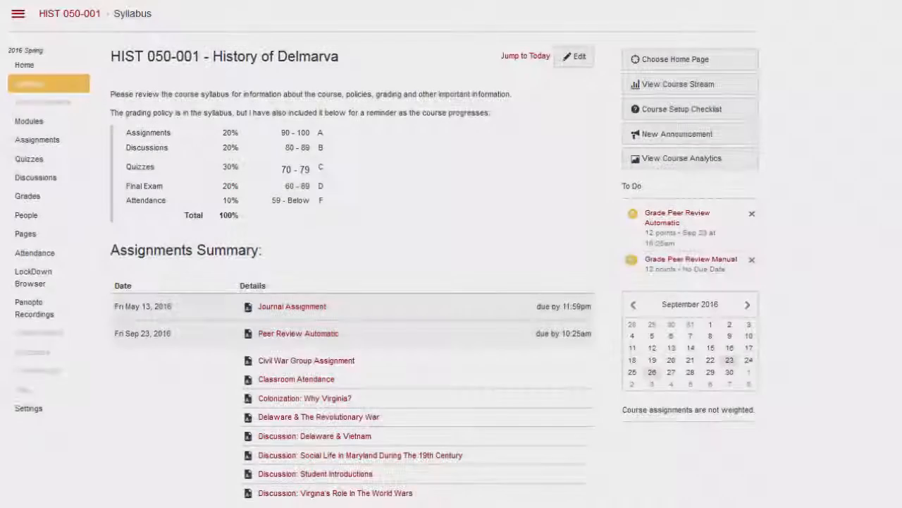
pyautogui.moveTo(37, 139)
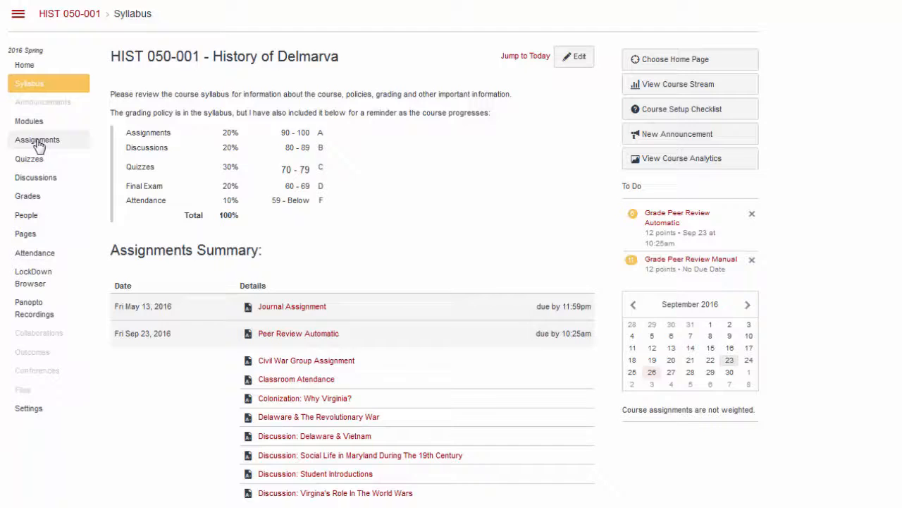
# Go to the HIST 050-001 assignments list and begin a new assignment.
pyautogui.click(36, 139)
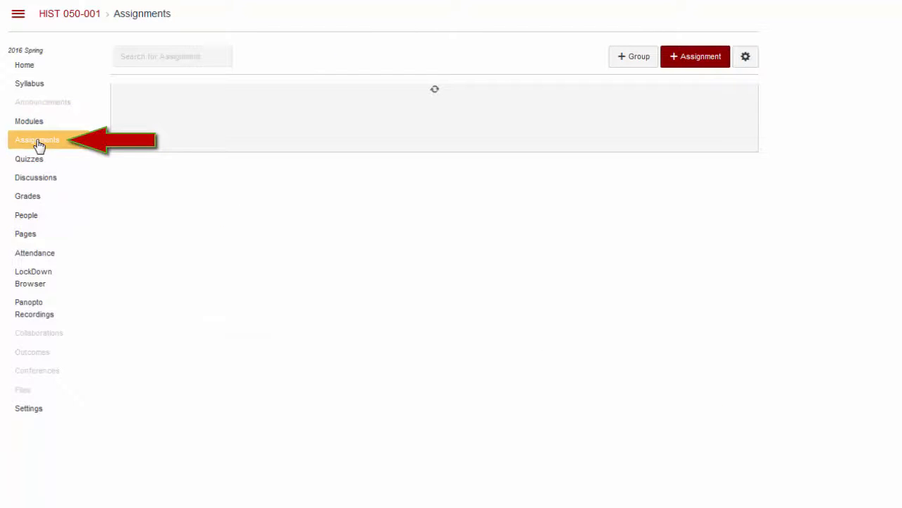
pyautogui.click(38, 139)
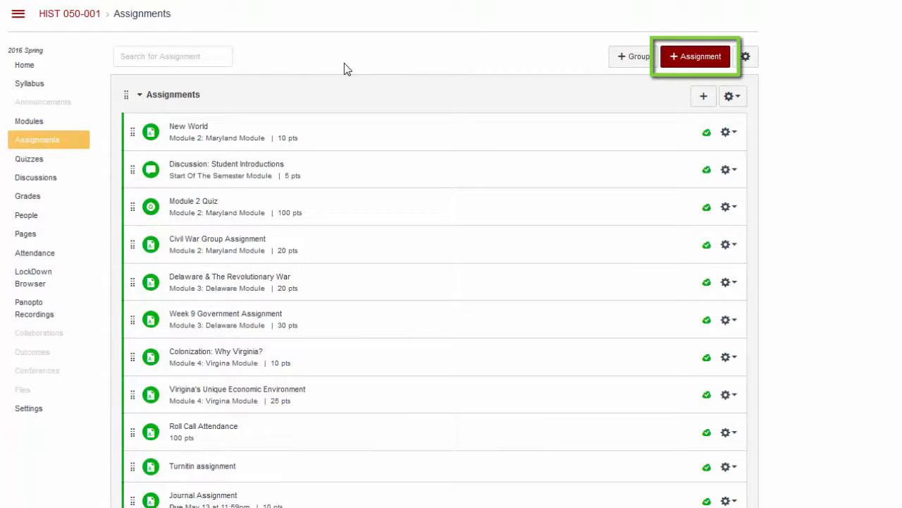
pyautogui.click(694, 56)
pyautogui.write('Argumentative')
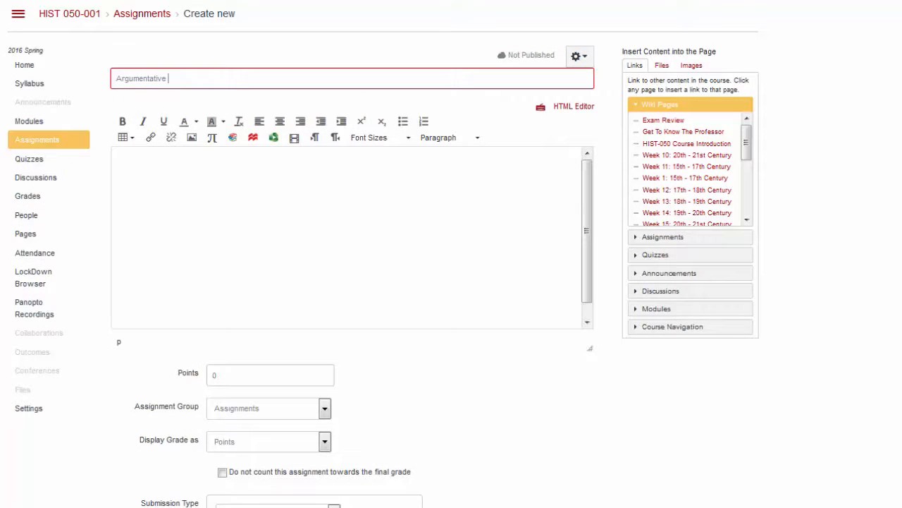
# Enter the assignment details, set 30 points, and allow File Uploads submissions.
pyautogui.write('Assignment Details')
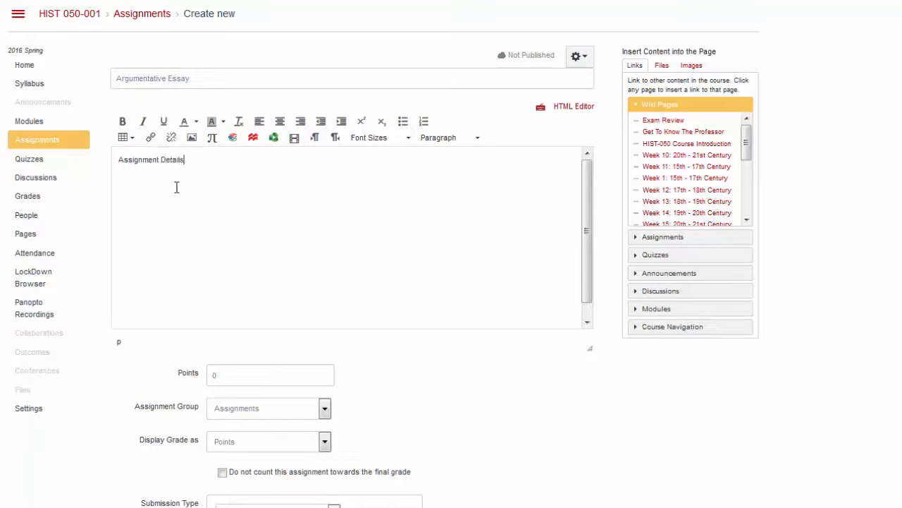
pyautogui.write('30')
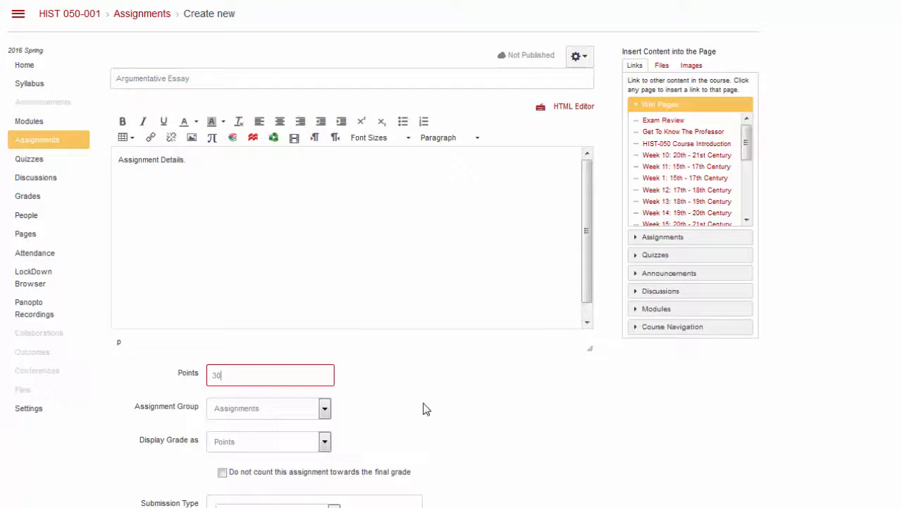
pyautogui.scroll(-3)
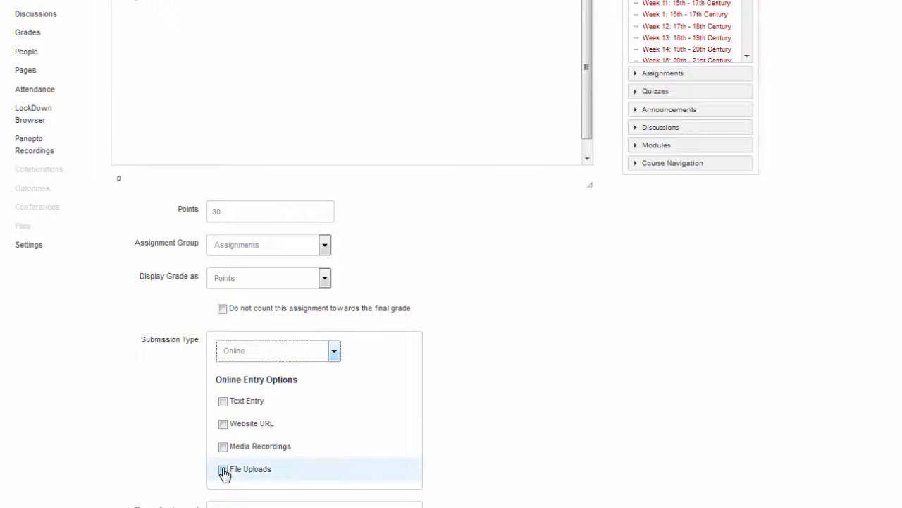
pyautogui.click(223, 469)
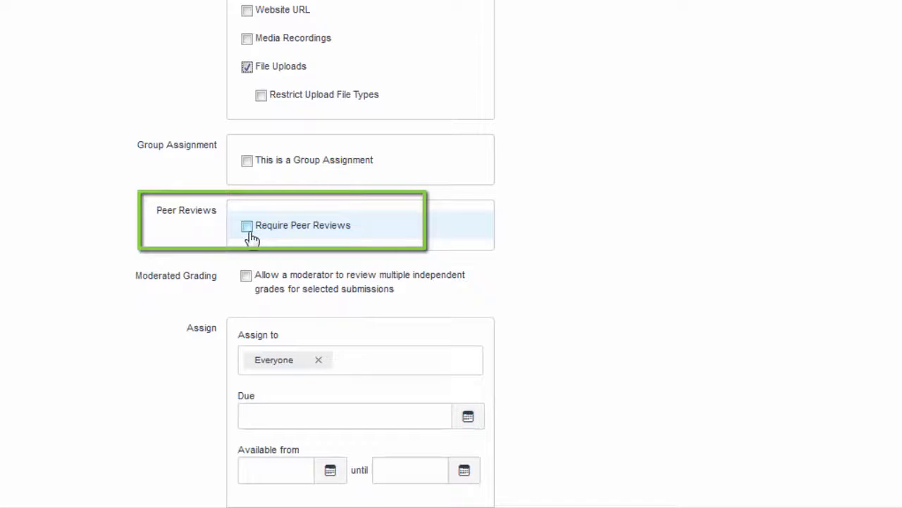
# Require peer reviews, set the due date to Sep 26, and publish the assignment.
pyautogui.click(247, 225)
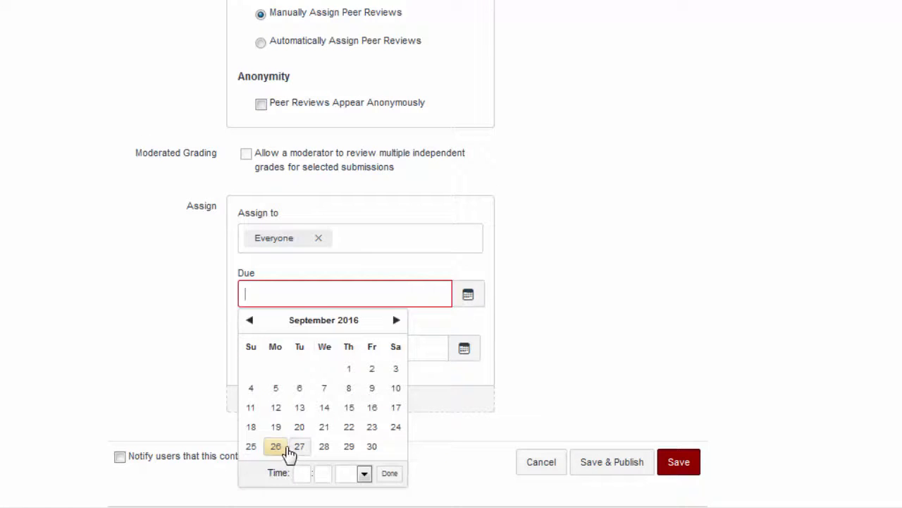
pyautogui.click(275, 445)
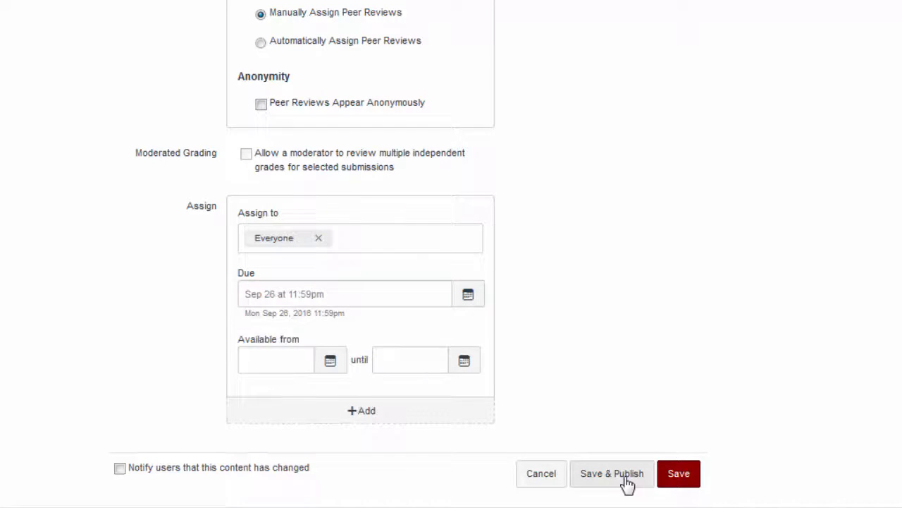
pyautogui.click(612, 473)
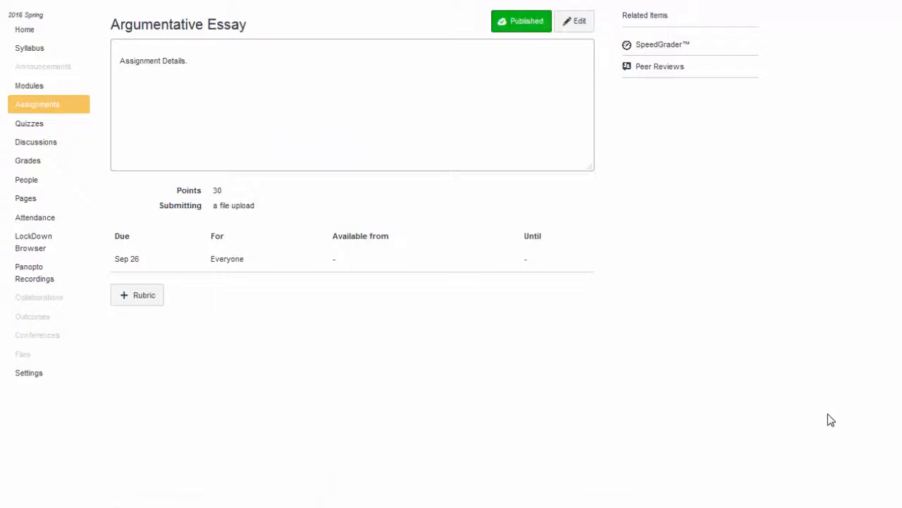
# Find the HIST 050-001 Peer Review Rubric and attach it to Argumentative Essay.
pyautogui.click(137, 295)
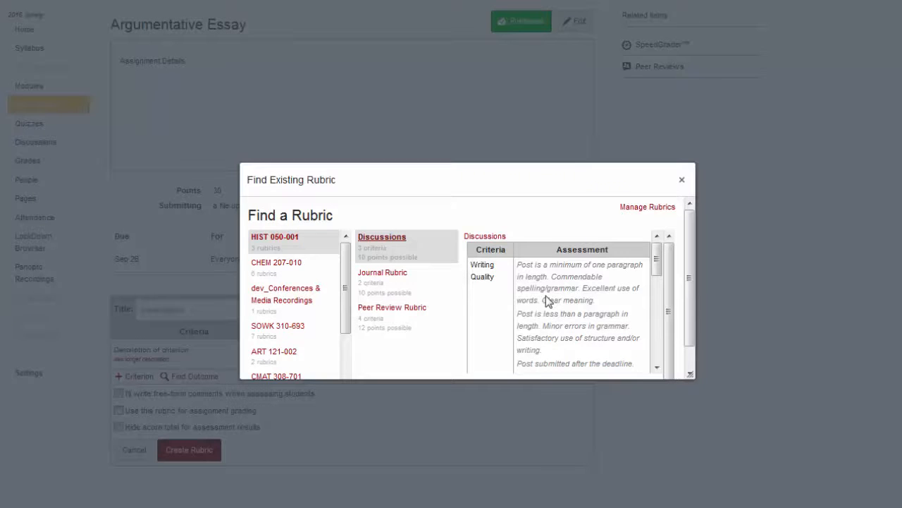
pyautogui.click(392, 307)
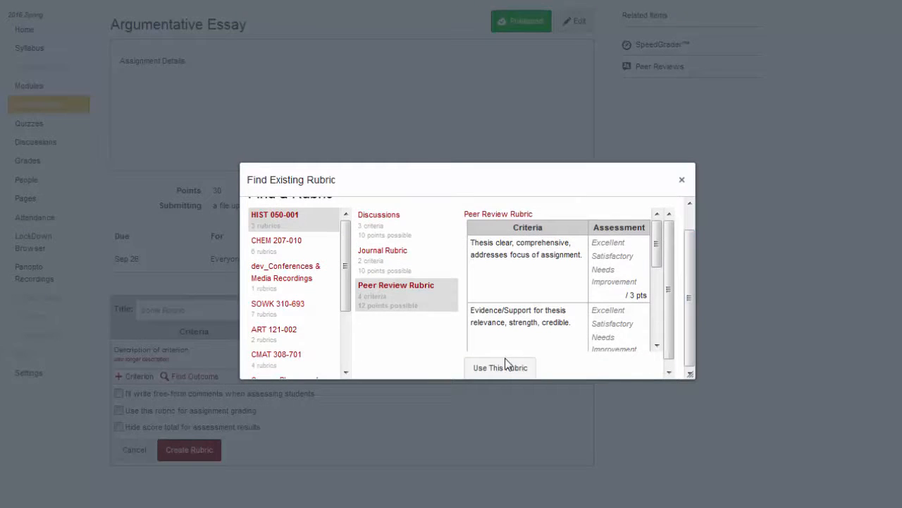
pyautogui.click(499, 367)
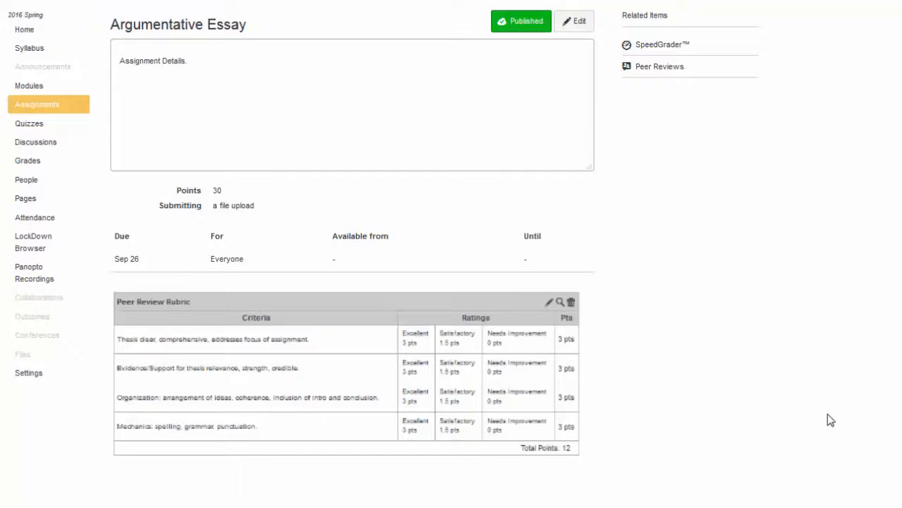
pyautogui.moveTo(733, 9)
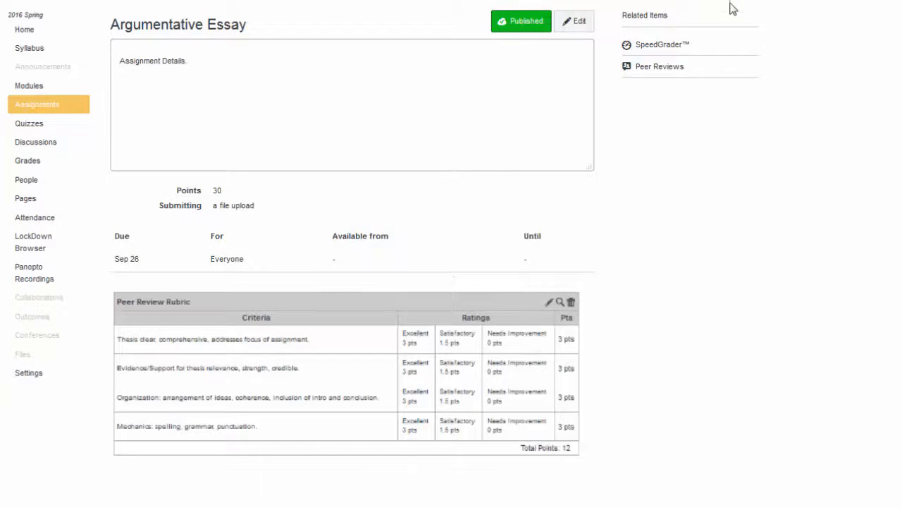
pyautogui.moveTo(659, 66)
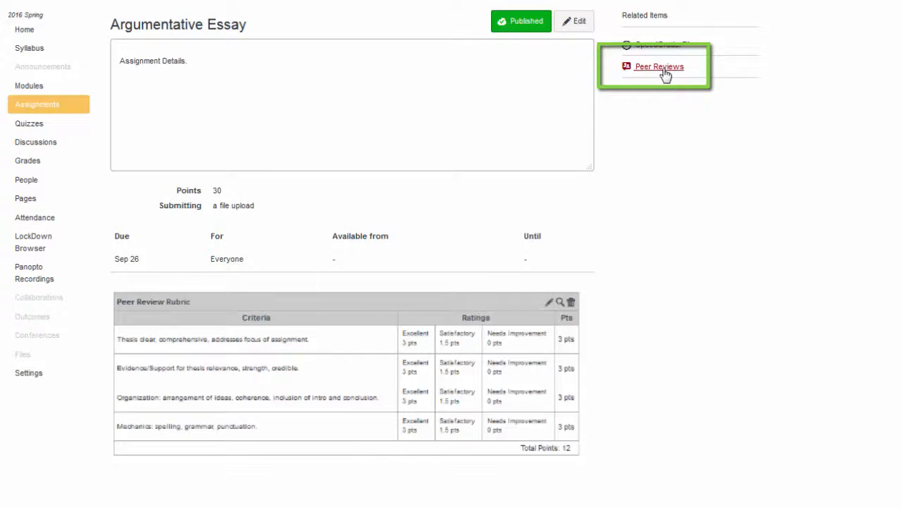
# On the peer reviews page, assign the first student a classmate's submission to assess.
pyautogui.click(658, 67)
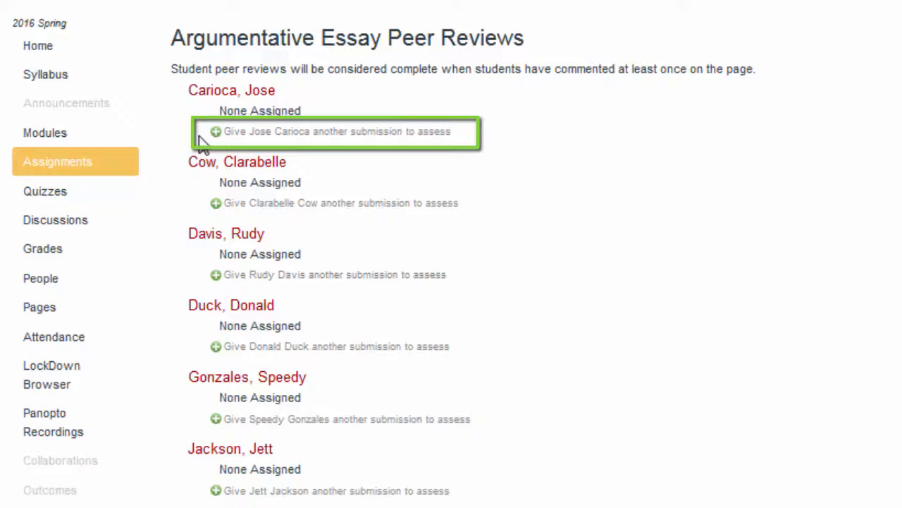
pyautogui.click(332, 131)
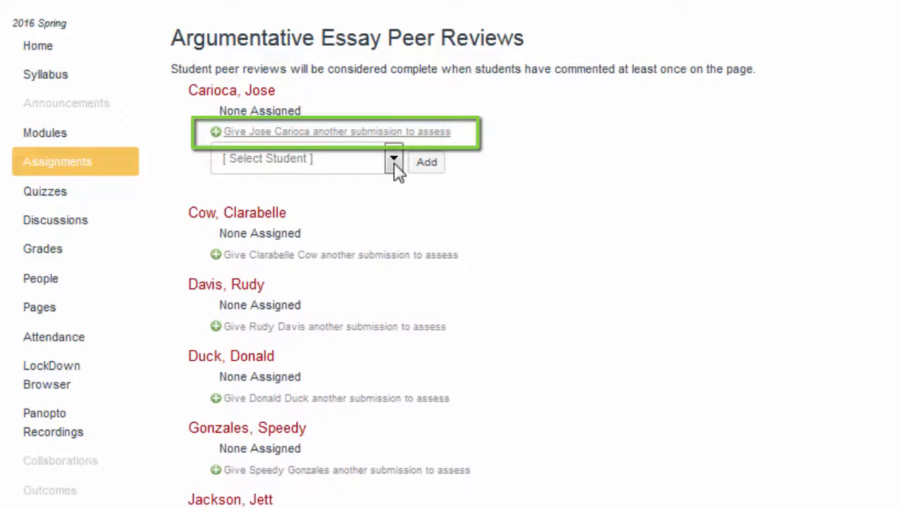
pyautogui.click(394, 158)
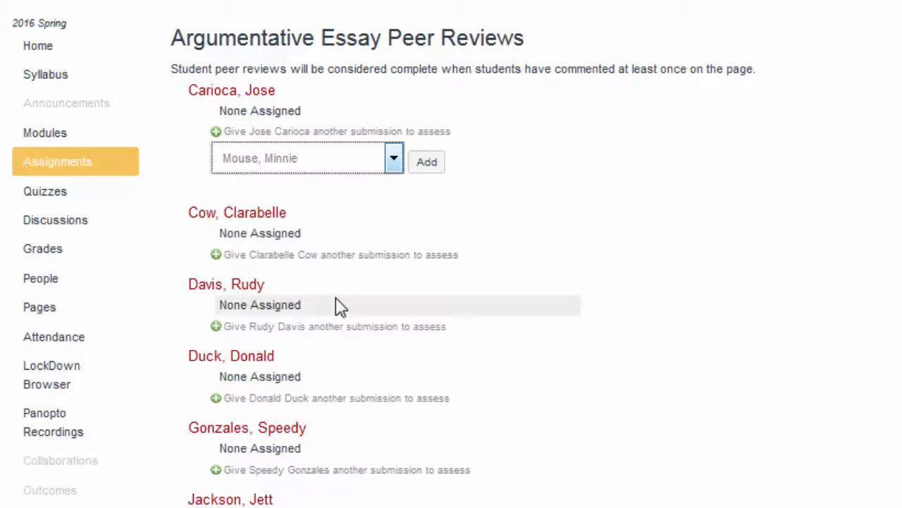
pyautogui.click(426, 161)
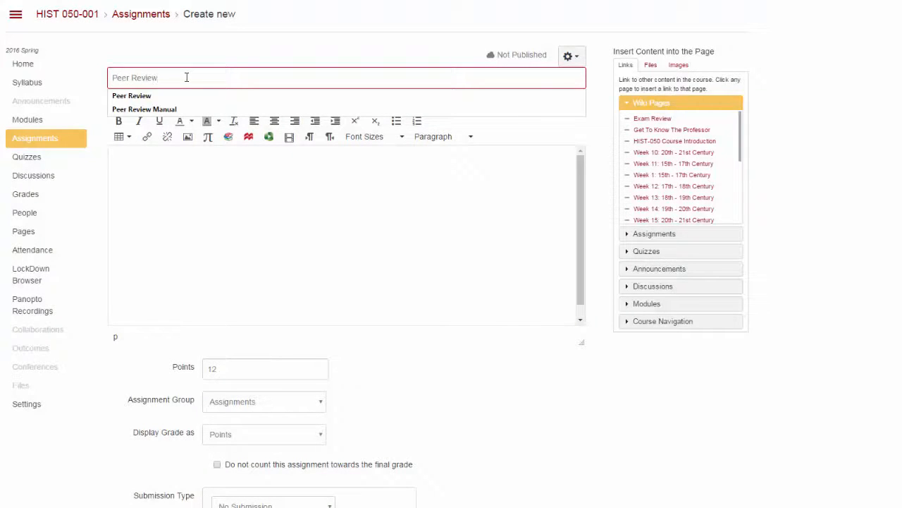
# Type the description 'This assignment determines how well you contributed to the review process for your peer'.
pyautogui.write('This assignment')
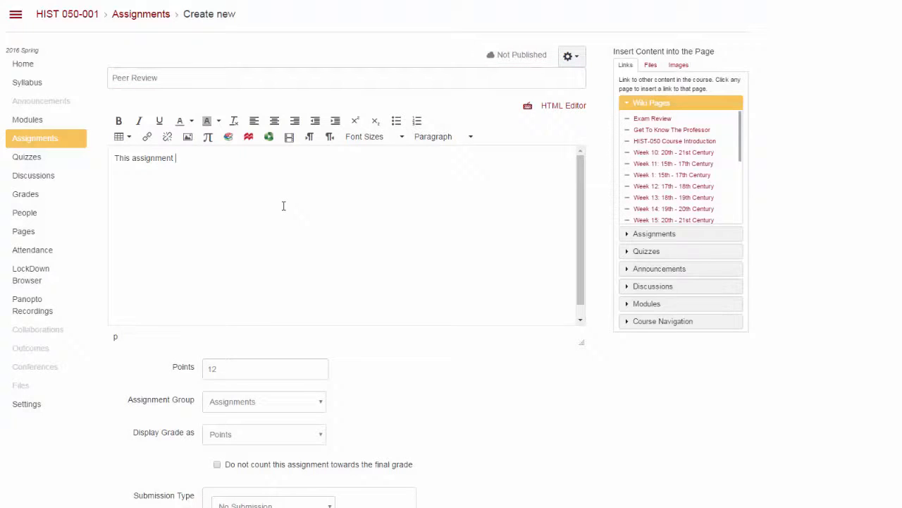
pyautogui.write('determines how well you contributed')
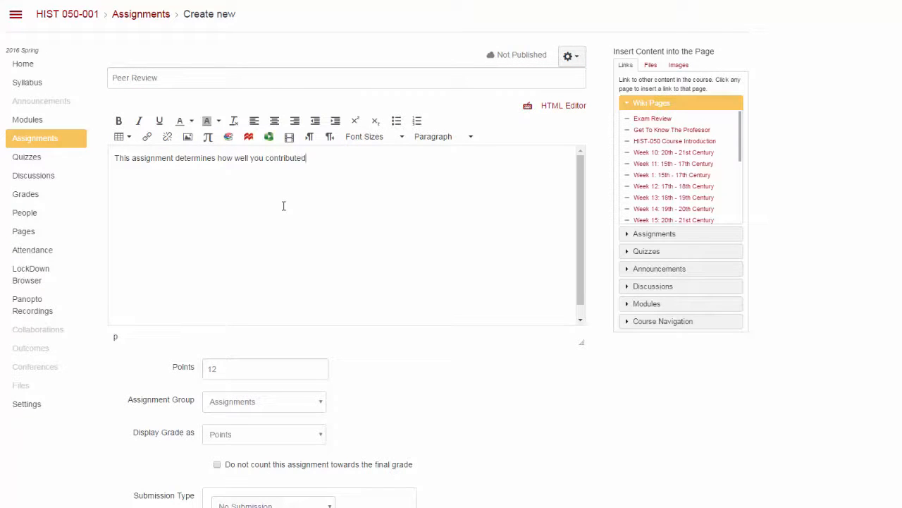
pyautogui.write('to the')
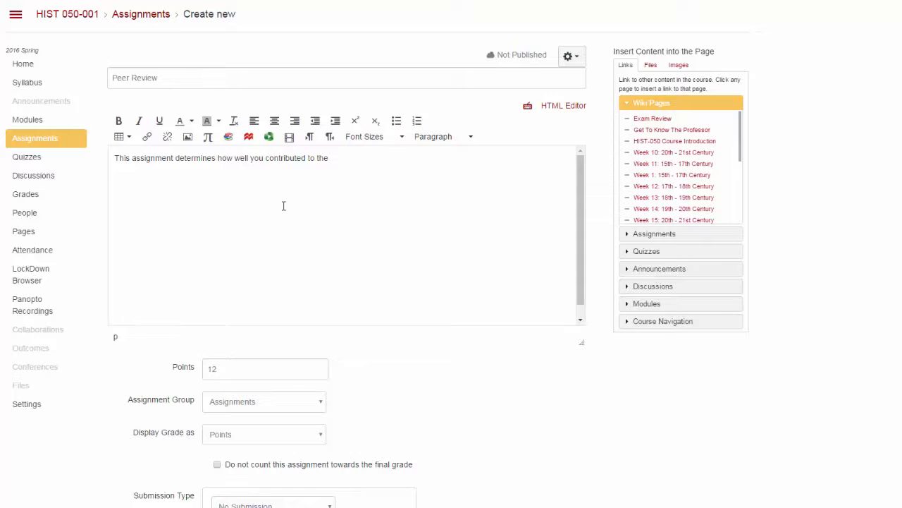
pyautogui.write('review process for your peer')
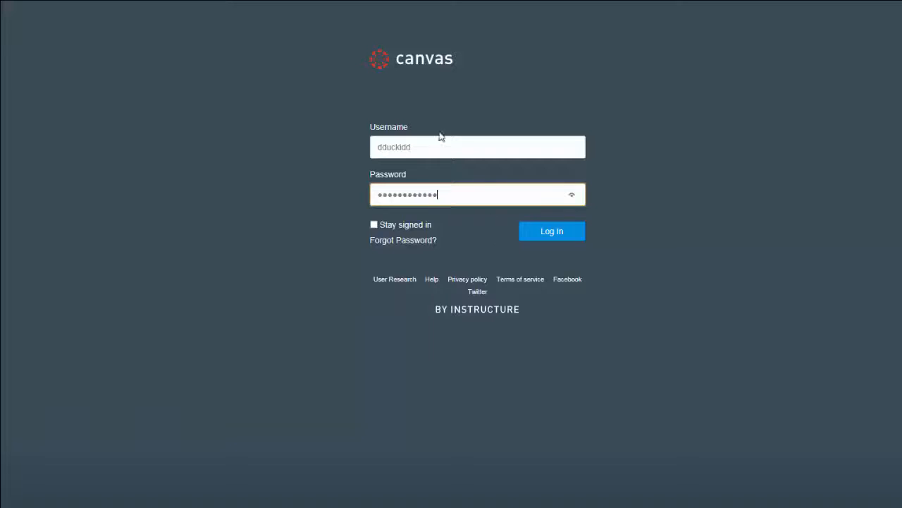
# Log in as the student, open Peer Review Manual from the to-do list, and submit a file.
pyautogui.click(552, 231)
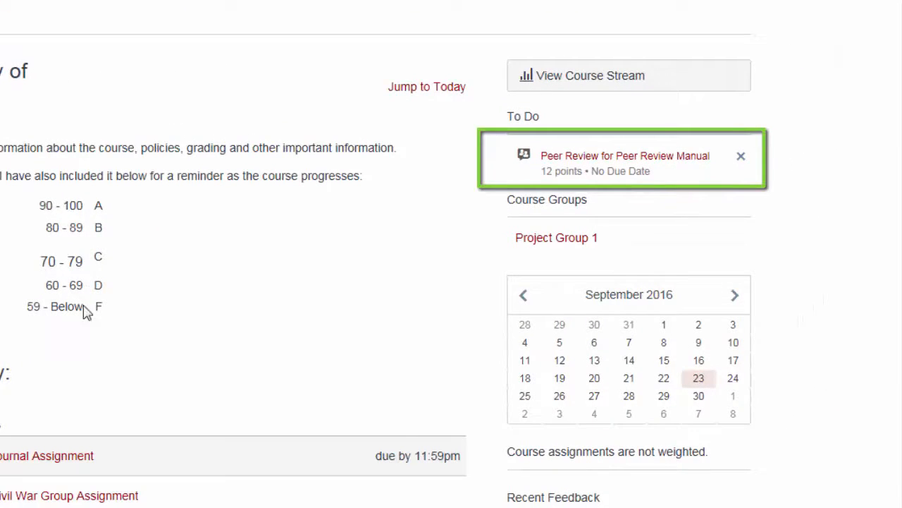
pyautogui.click(624, 156)
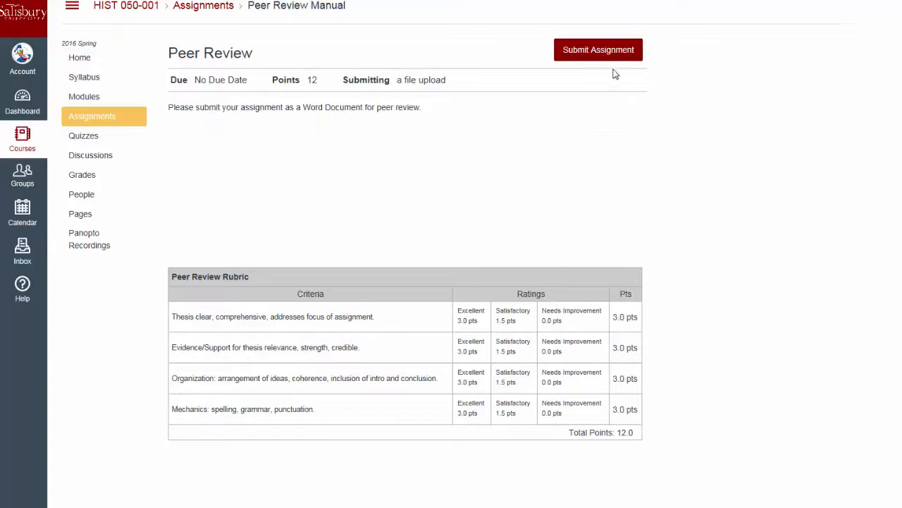
pyautogui.click(598, 49)
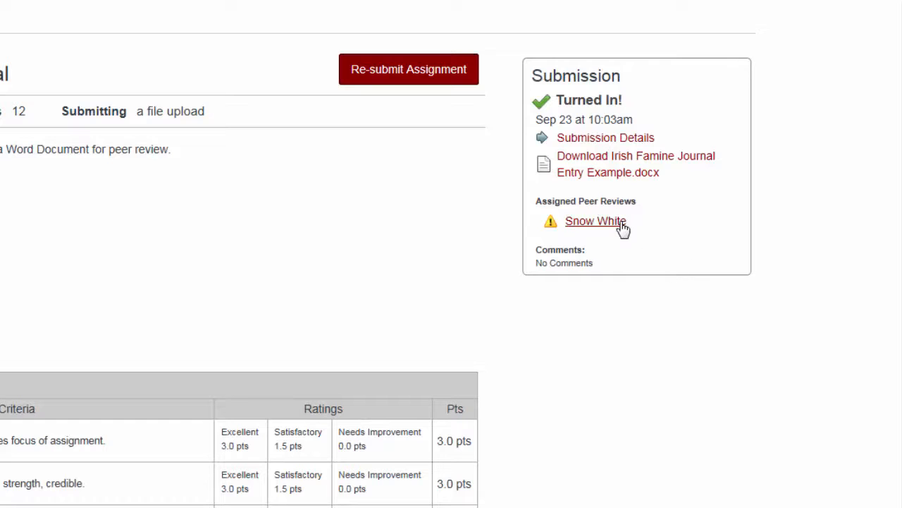
# Comment 'This is a comprehensive list of information.' on the assigned classmate's submission.
pyautogui.click(595, 220)
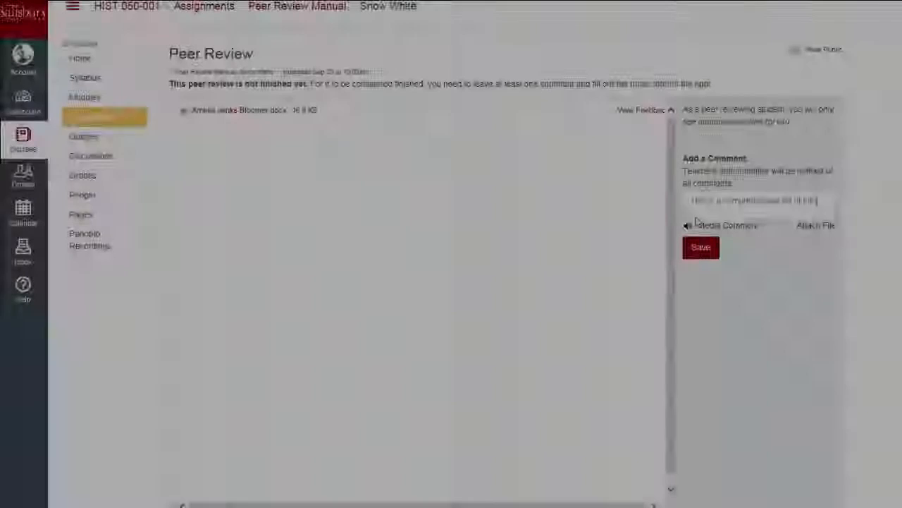
pyautogui.write('This is a comprehensive list of information.')
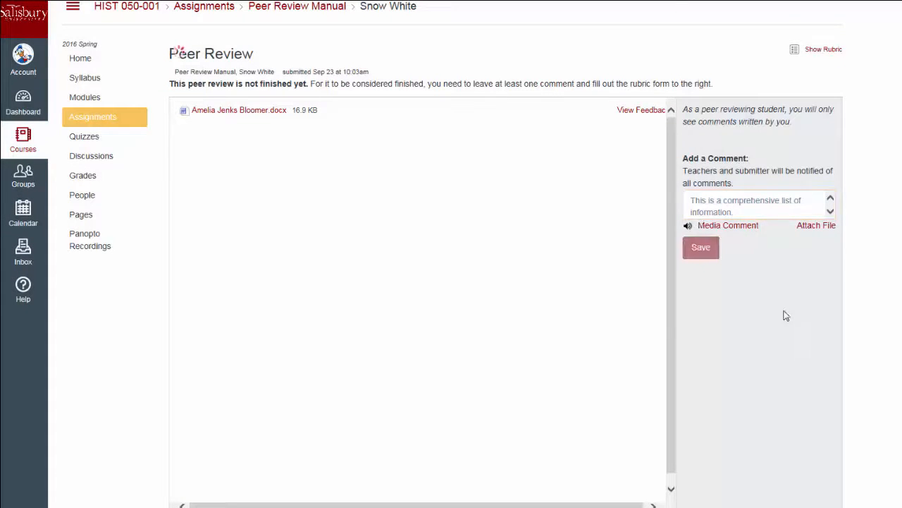
pyautogui.click(823, 49)
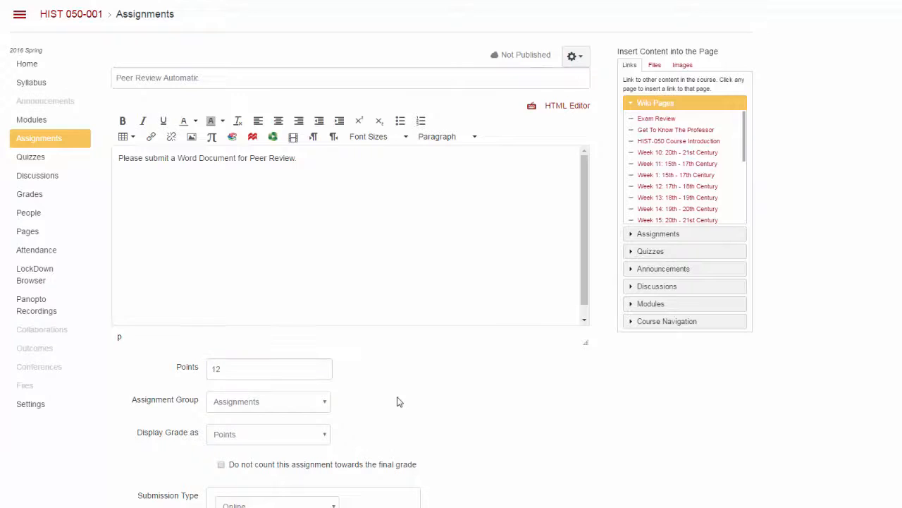
# Turn on Require Peer Reviews with automatic assignment for Peer Review Automatic, then review the assigned reviewers.
pyautogui.scroll(-3)
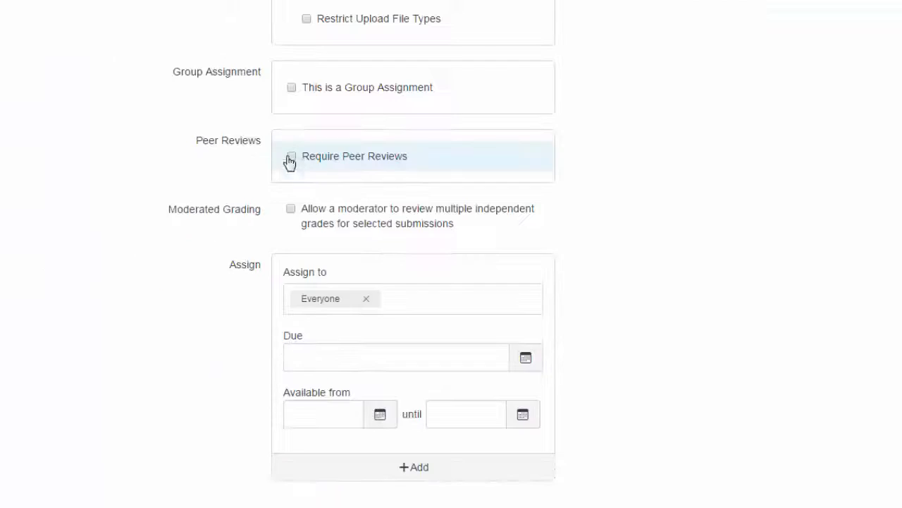
pyautogui.click(292, 156)
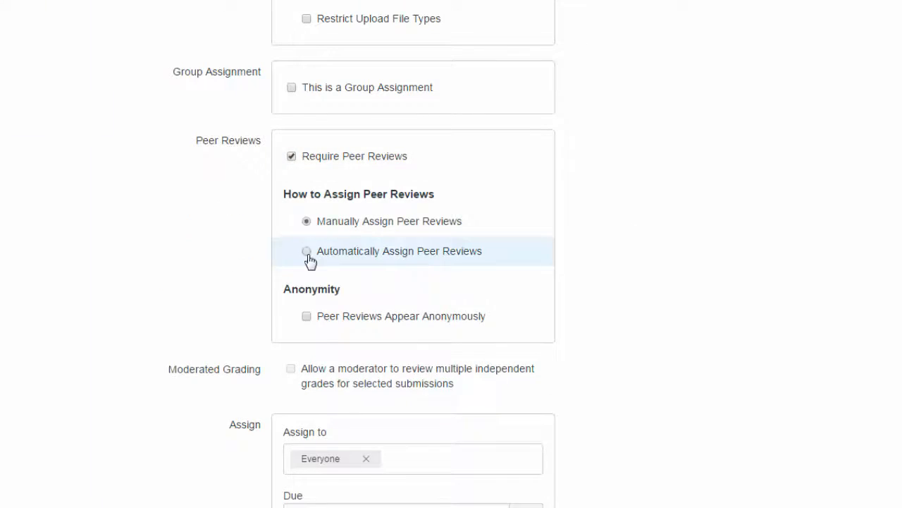
pyautogui.click(306, 251)
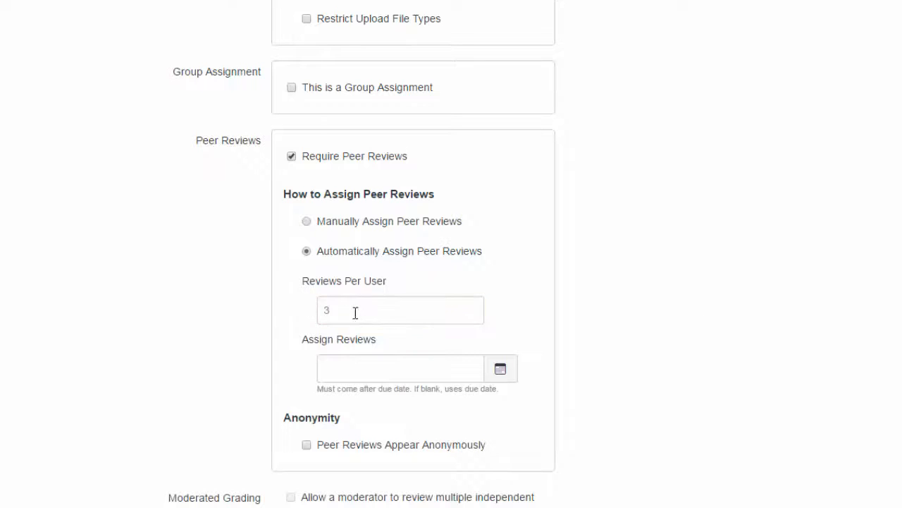
pyautogui.scroll(-3)
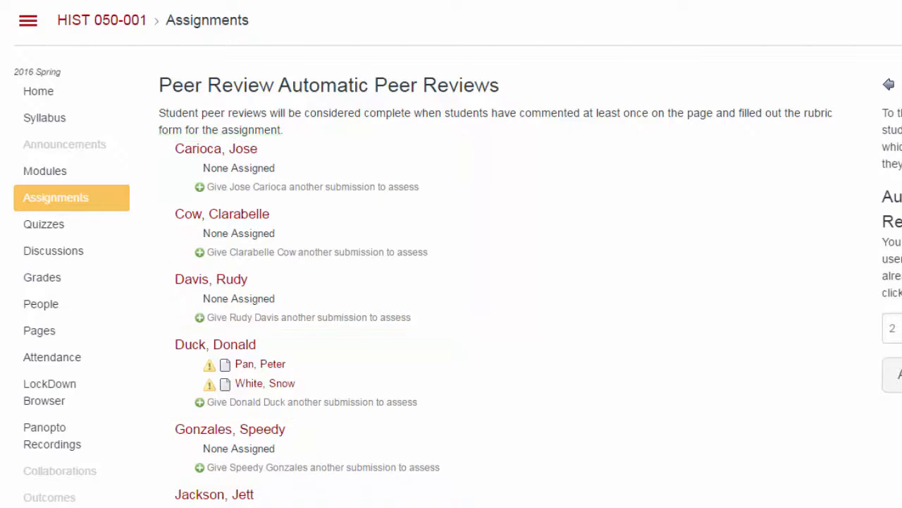
pyautogui.scroll(-3)
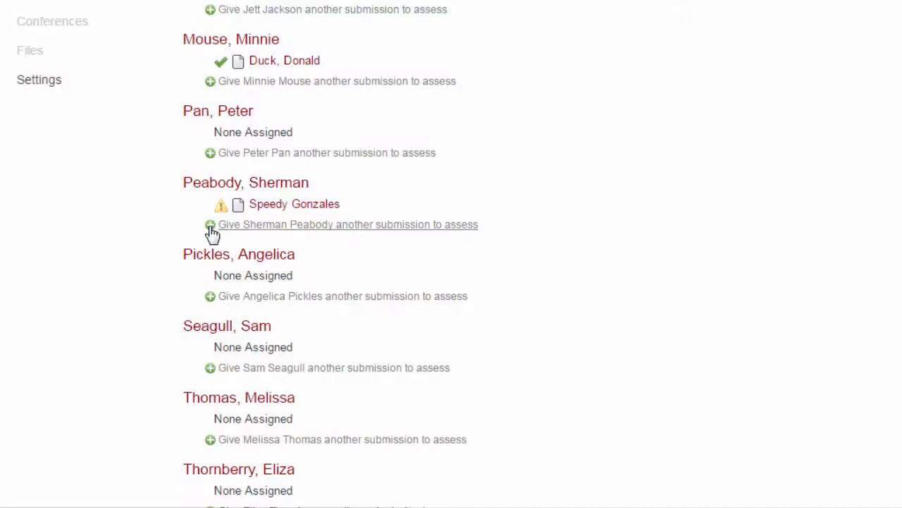